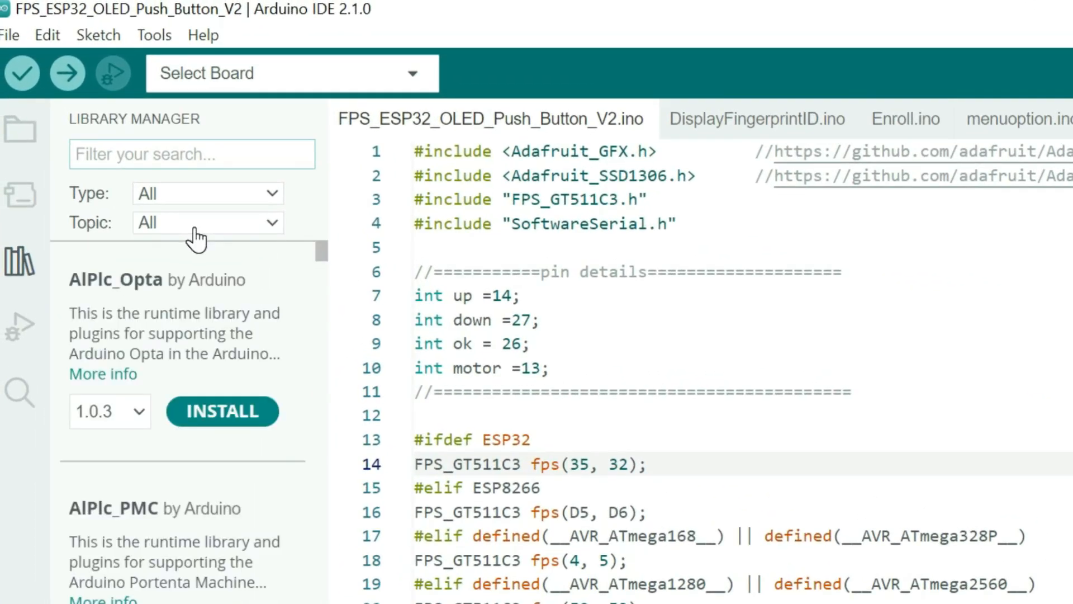
Look up the SSD1306 display, fingerprint and GFX libraries in the Library Manager
type("SSD13")
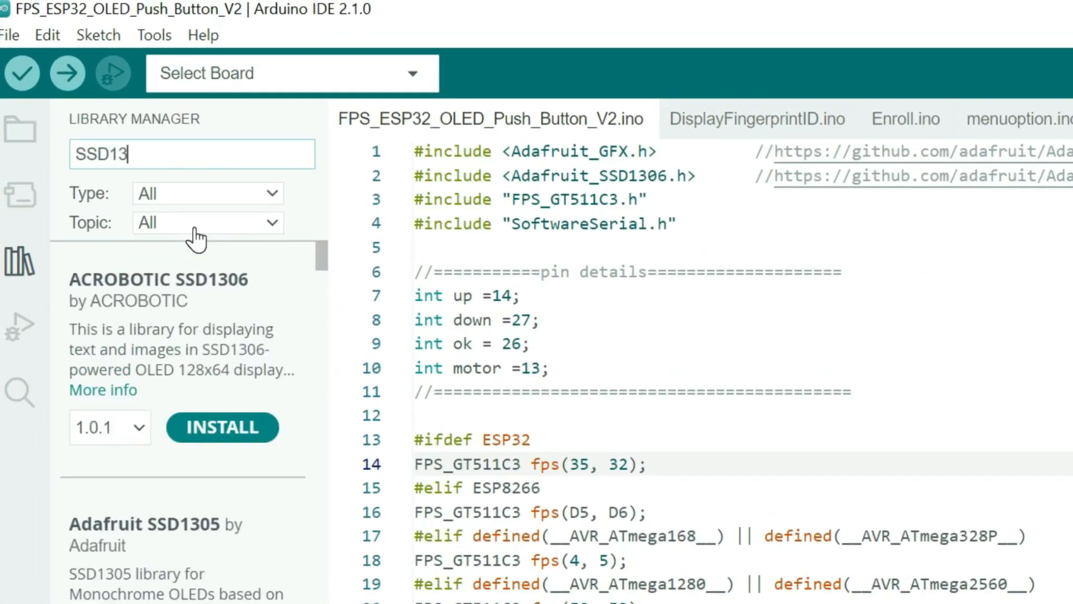
type("06")
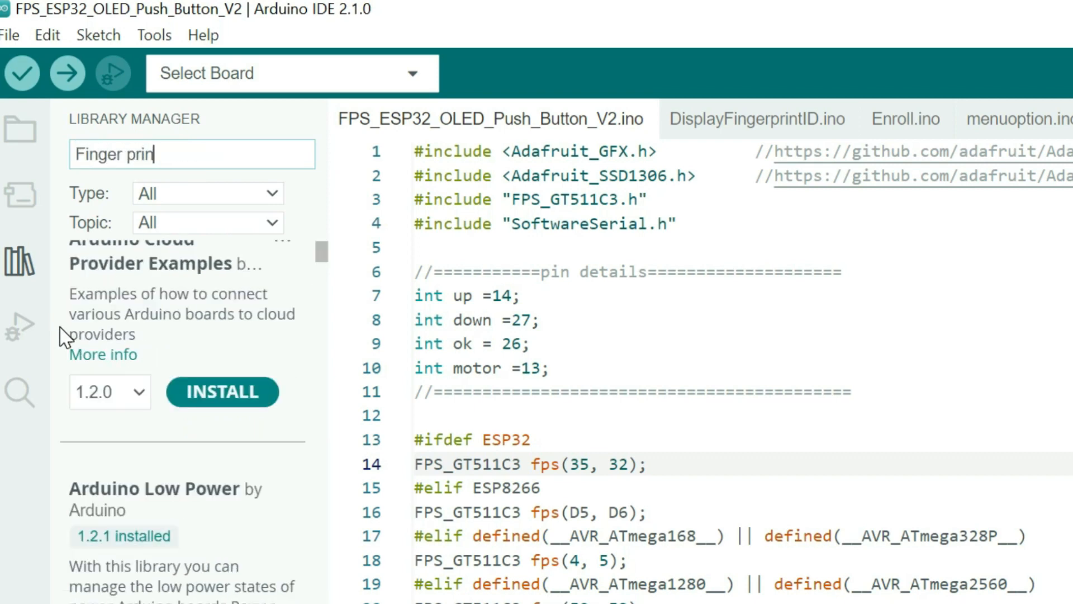
type("ttl")
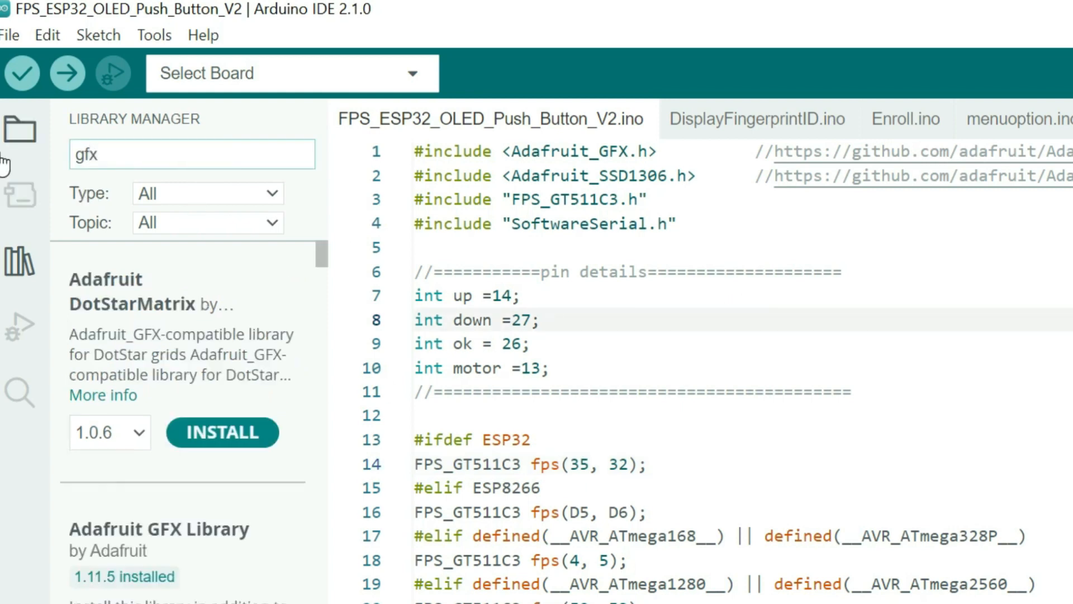
scroll("down", 3)
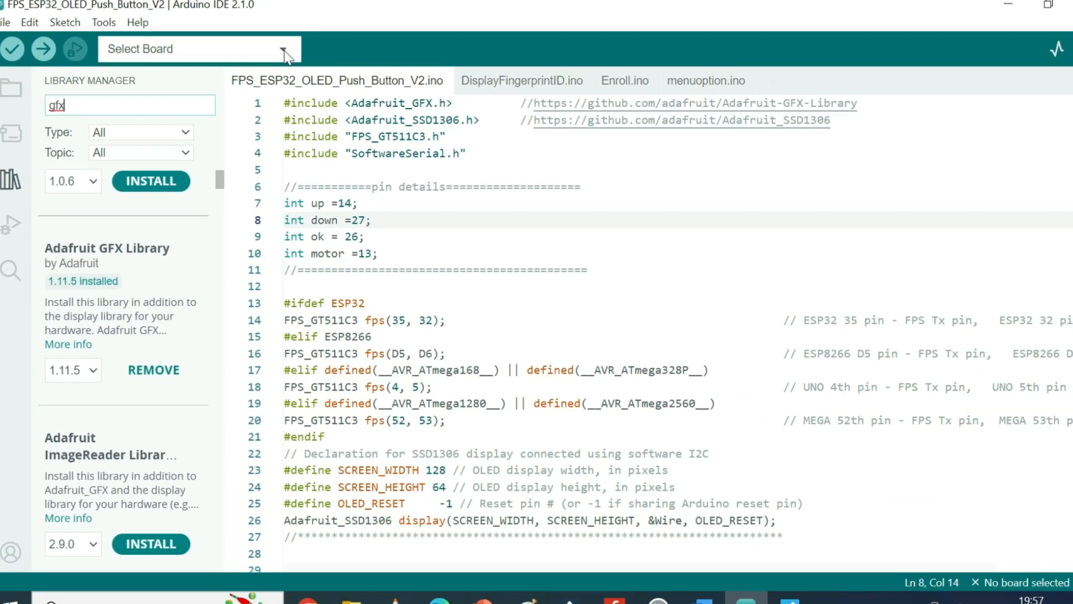
Make ESP32 Wrover Module on COM18 the target board and port
left_click(280, 48)
type("wro")
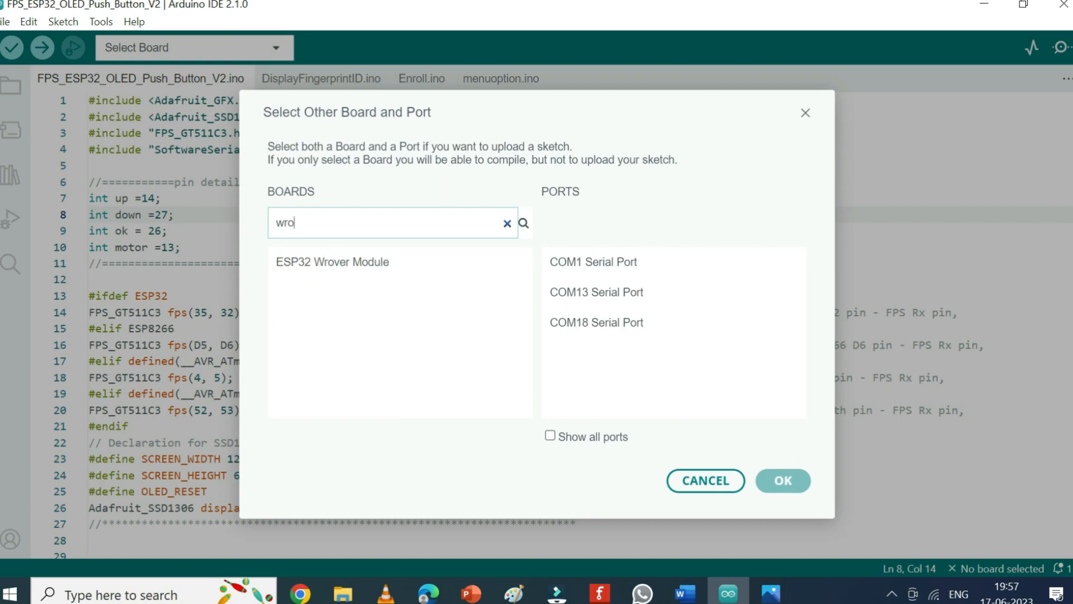
left_click(595, 322)
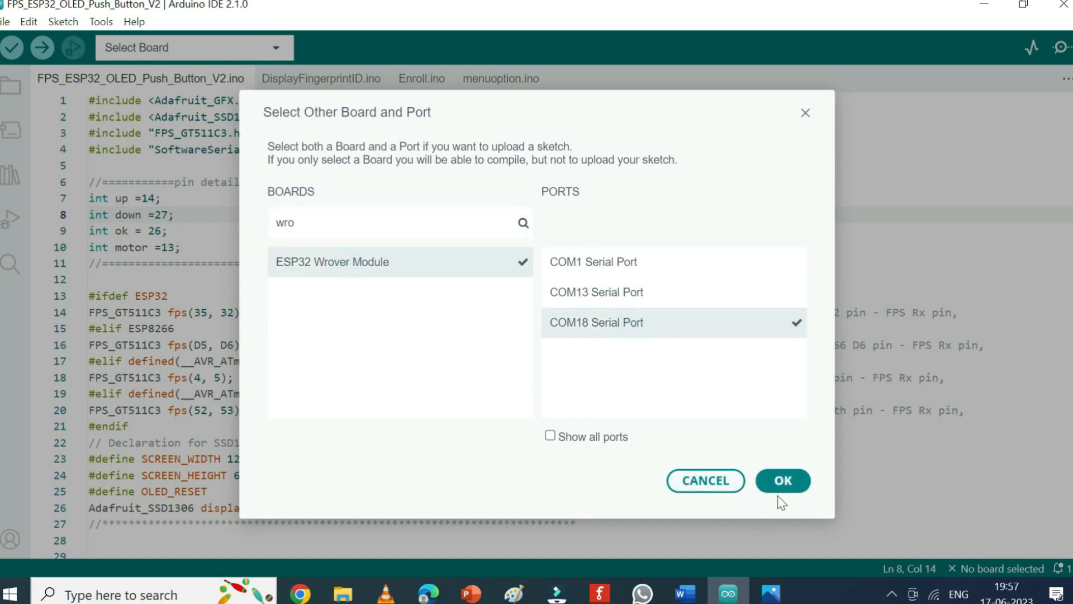
left_click(782, 480)
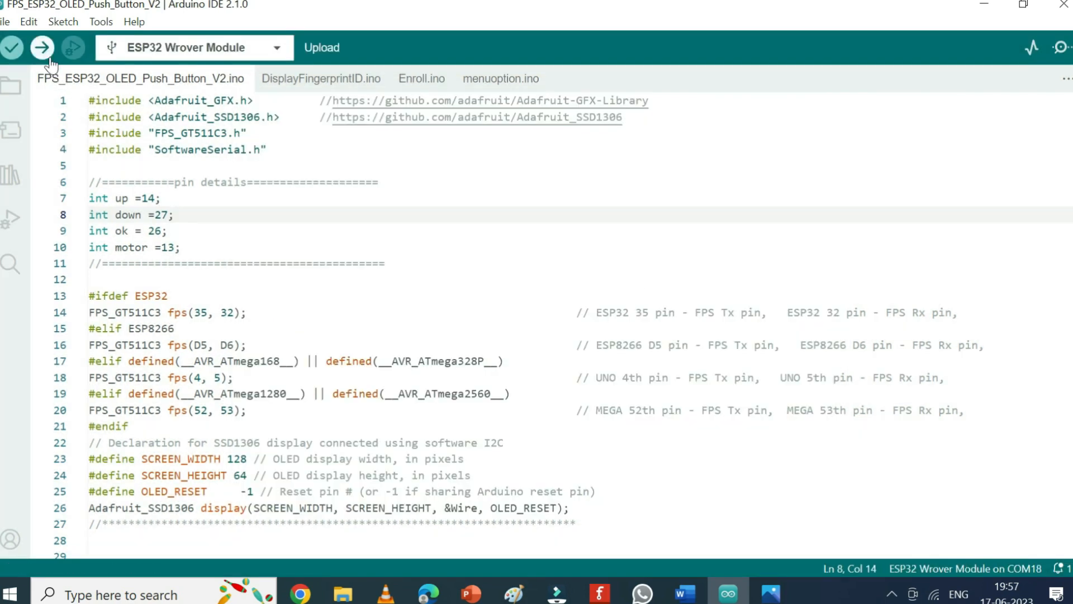